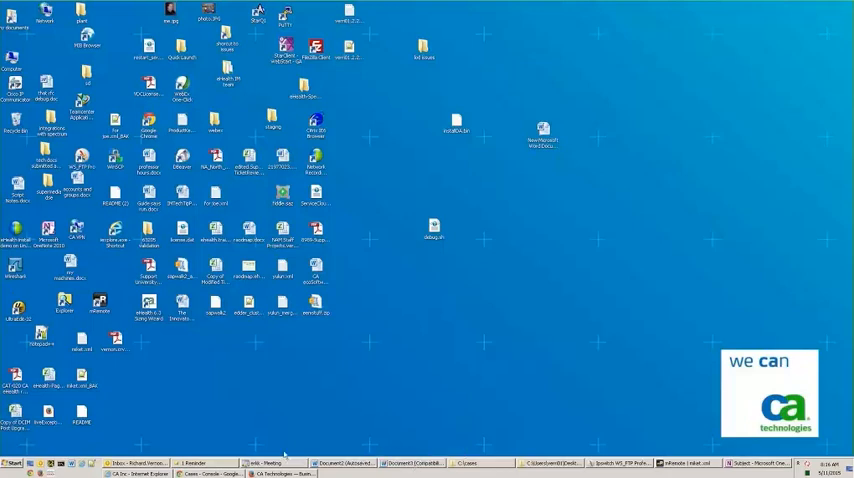
pyautogui.moveTo(338, 418)
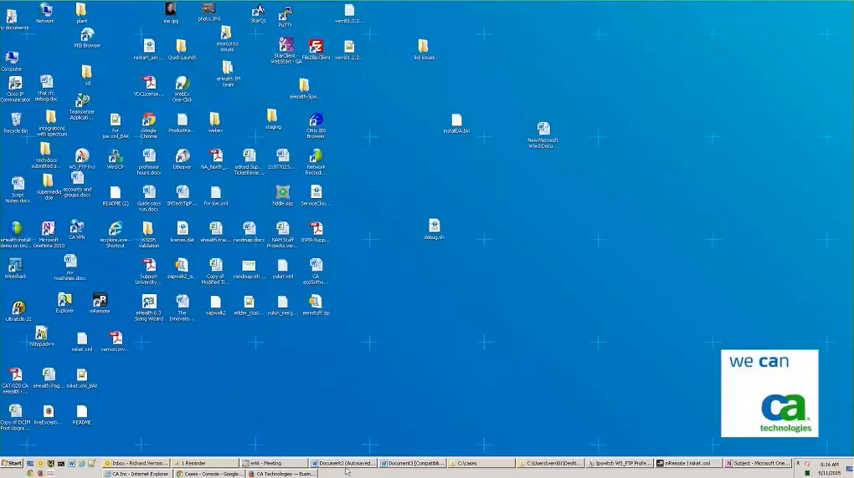
# Step: Restore the Word document holding the nhiPoller ORA-01658 error log
pyautogui.click(335, 463)
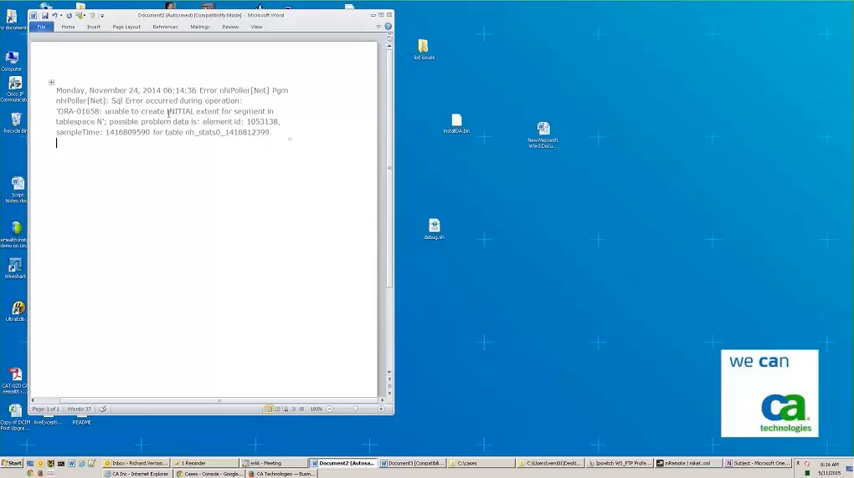
# Step: Select the error code ORA-01658 in the logged Oracle error line
pyautogui.moveTo(56, 110); pyautogui.dragTo(290, 121)
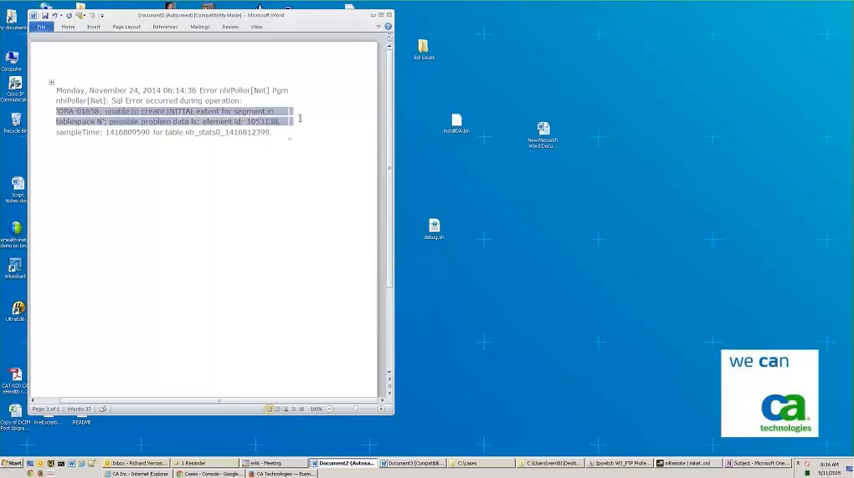
pyautogui.click(150, 182)
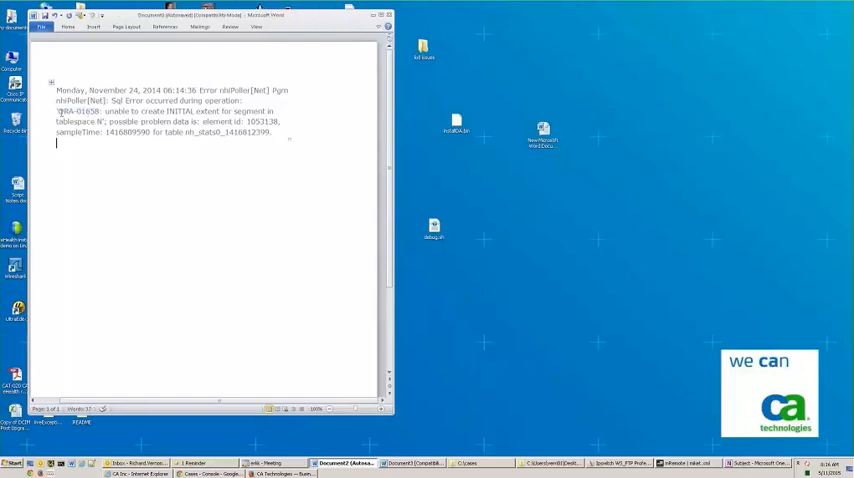
pyautogui.doubleClick(72, 111)
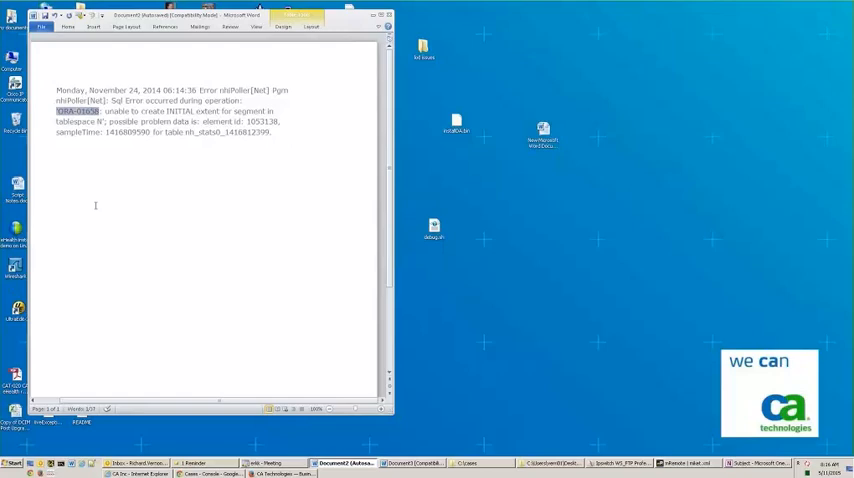
pyautogui.moveTo(135, 145)
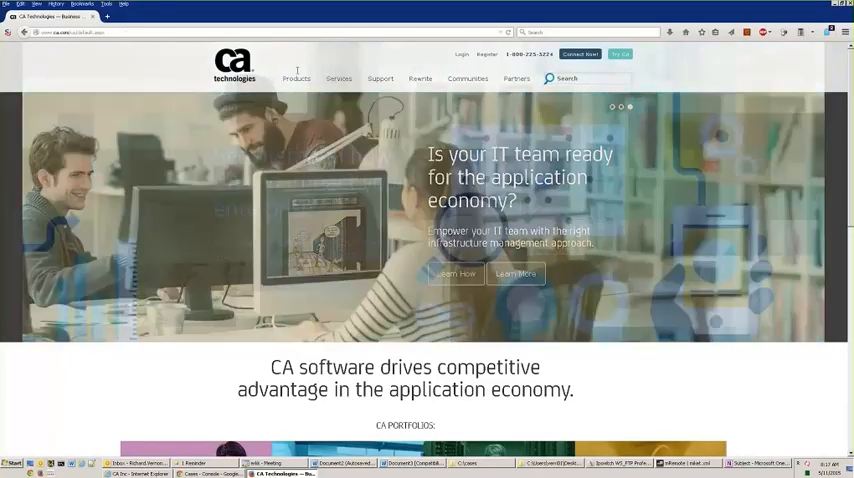
# Step: Go from Support to CA Support Online and start Login
pyautogui.click(380, 79)
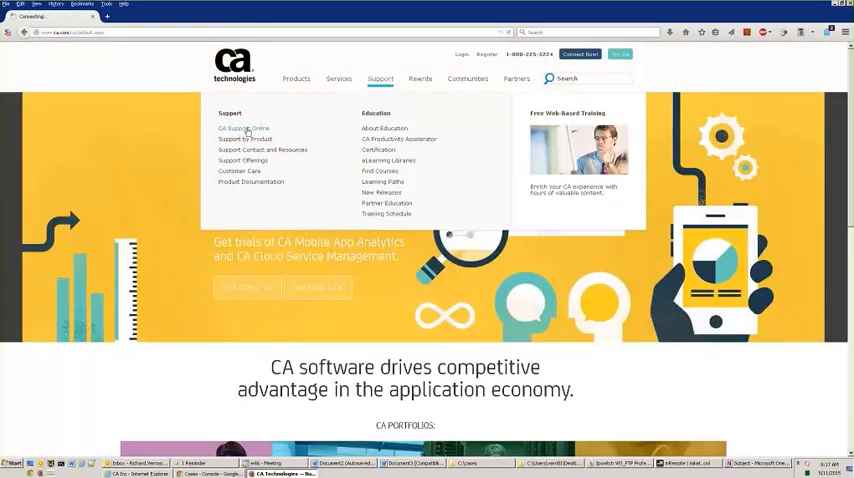
pyautogui.click(243, 128)
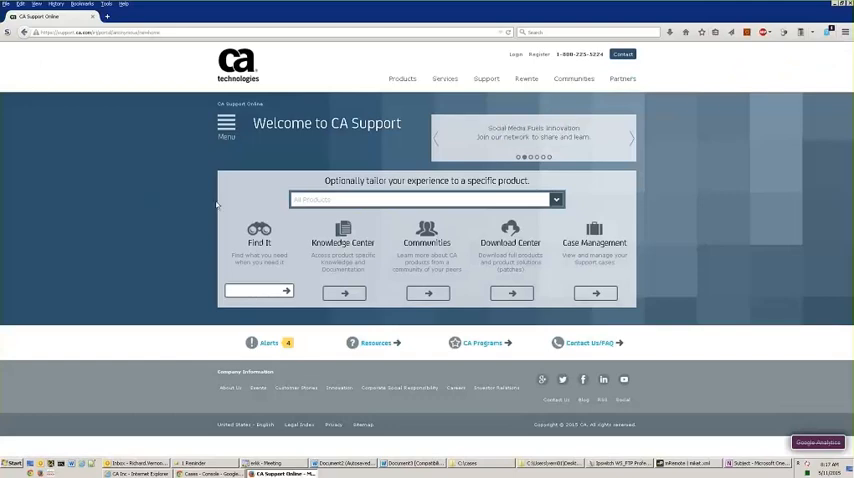
pyautogui.click(516, 54)
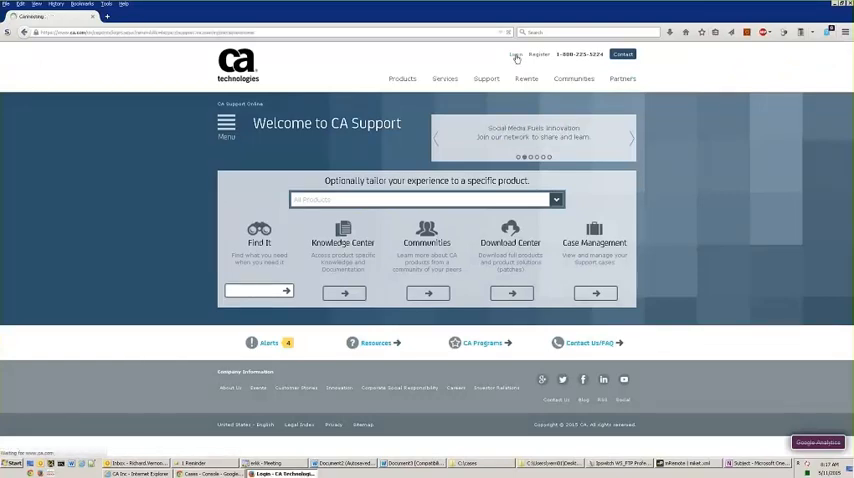
# Step: Log in to CA Support Online with email address and password
pyautogui.click(516, 55)
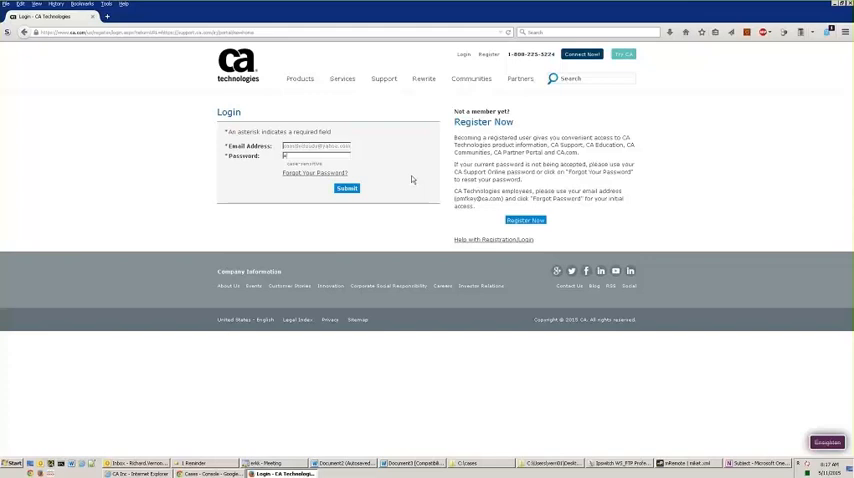
pyautogui.write('password')
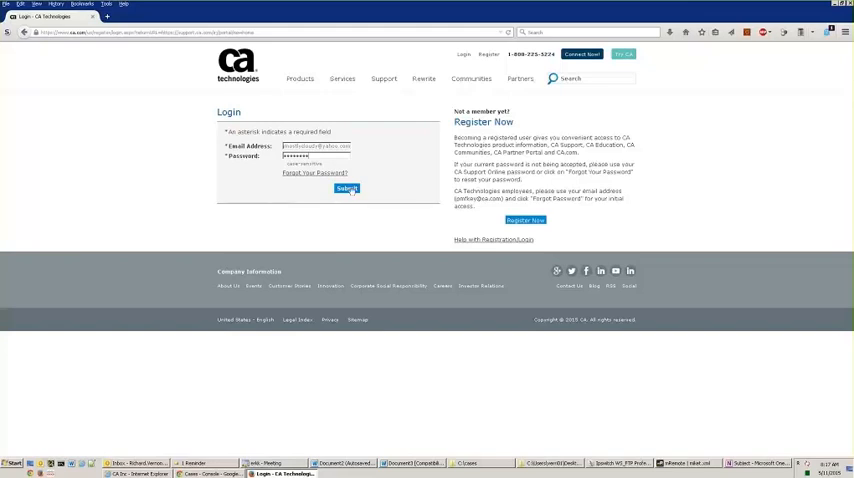
pyautogui.click(346, 189)
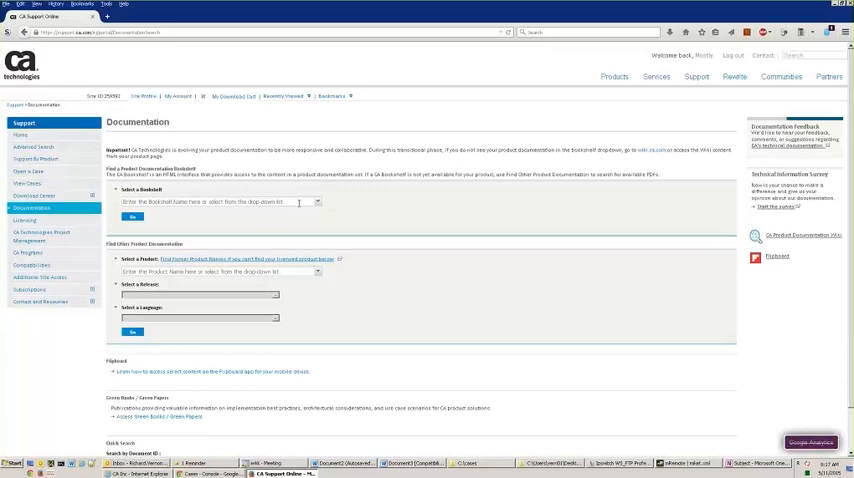
# Step: Open the CA eHealth 6.3.2.07 - US English bookshelf from Documentation
pyautogui.write('eHealth')
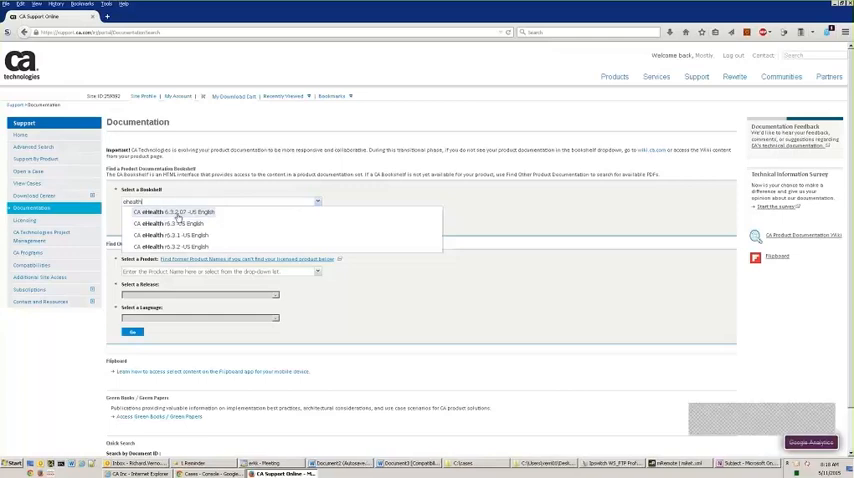
pyautogui.click(177, 212)
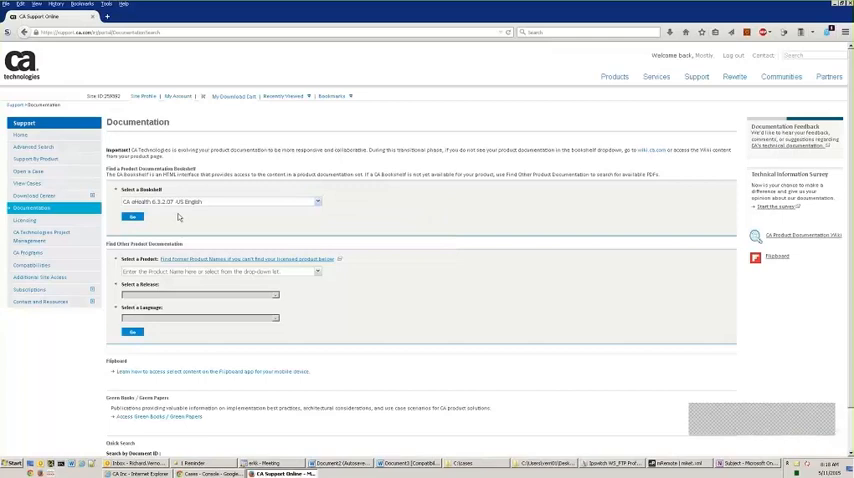
pyautogui.click(132, 217)
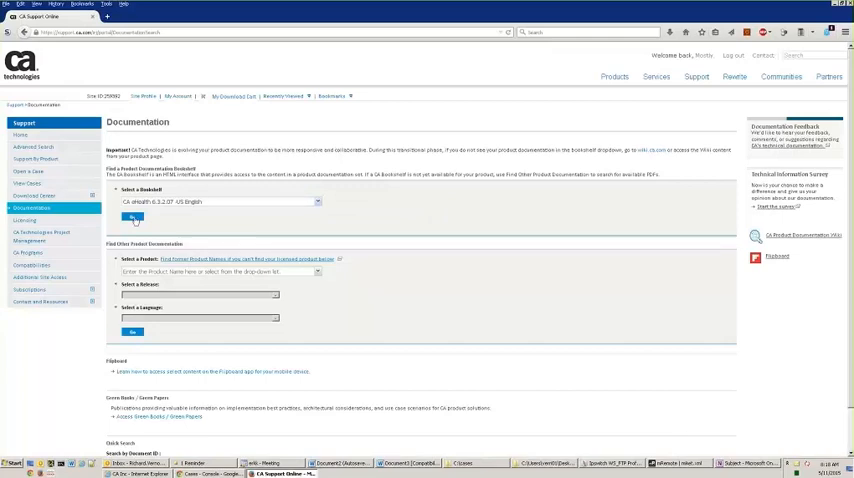
pyautogui.click(132, 218)
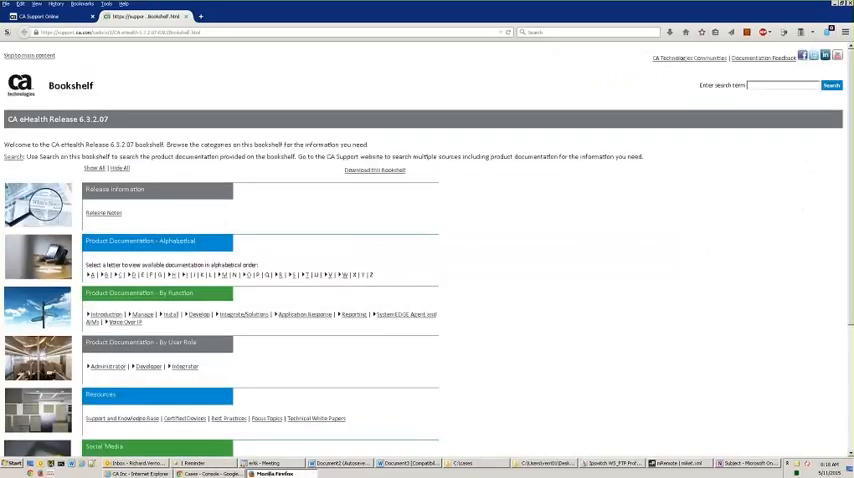
pyautogui.moveTo(531, 302)
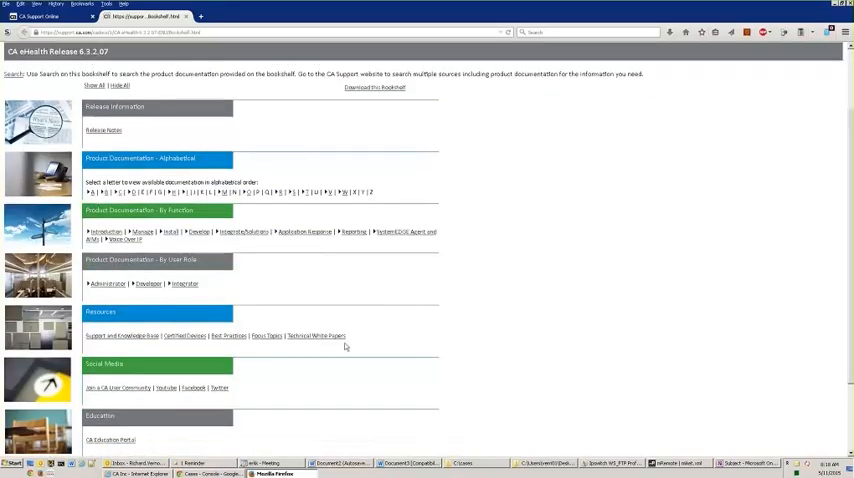
# Step: Scroll through the eHealth 6.3.2.07 bookshelf sections and back to the top
pyautogui.scroll(-3)
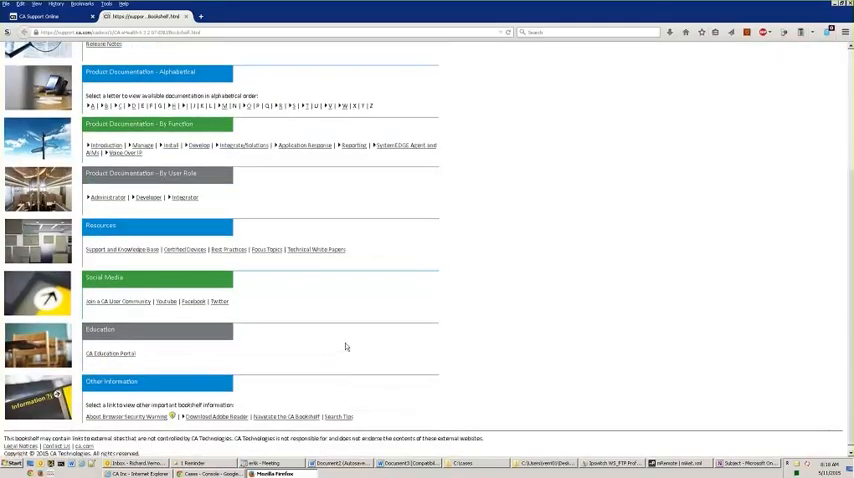
pyautogui.scroll(3)
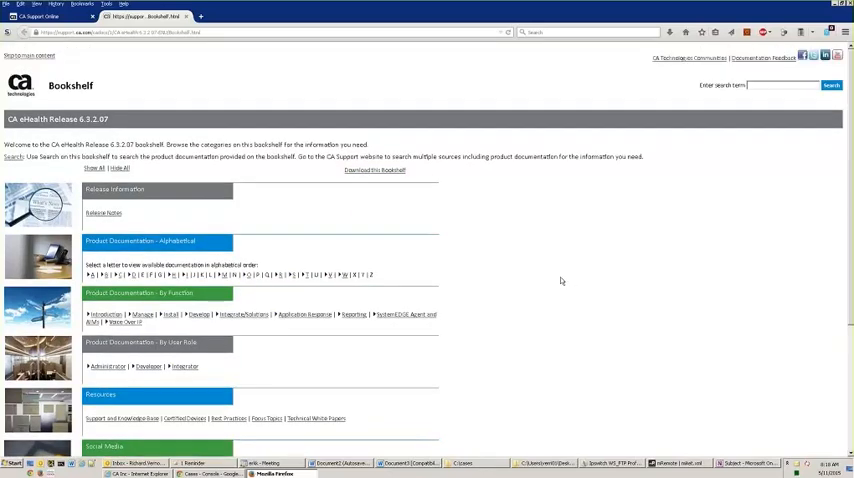
pyautogui.moveTo(561, 281)
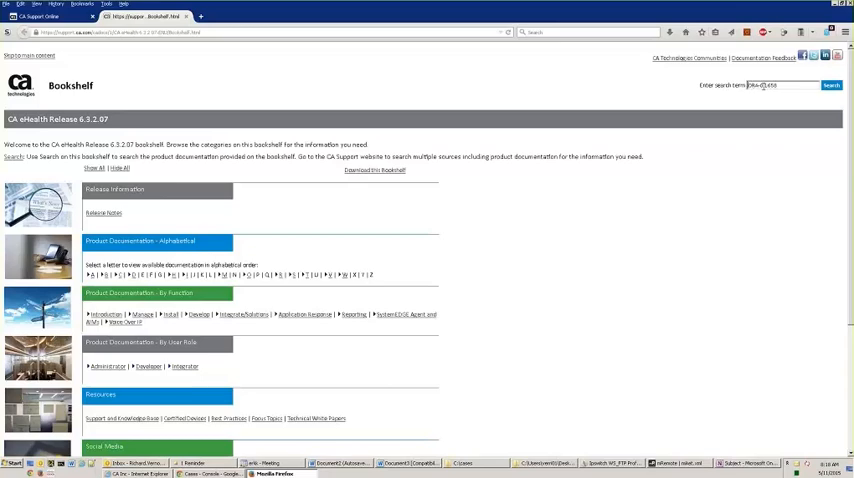
# Step: Search the eHealth bookshelf for ORA-01658, finding no results, and go back
pyautogui.click(831, 85)
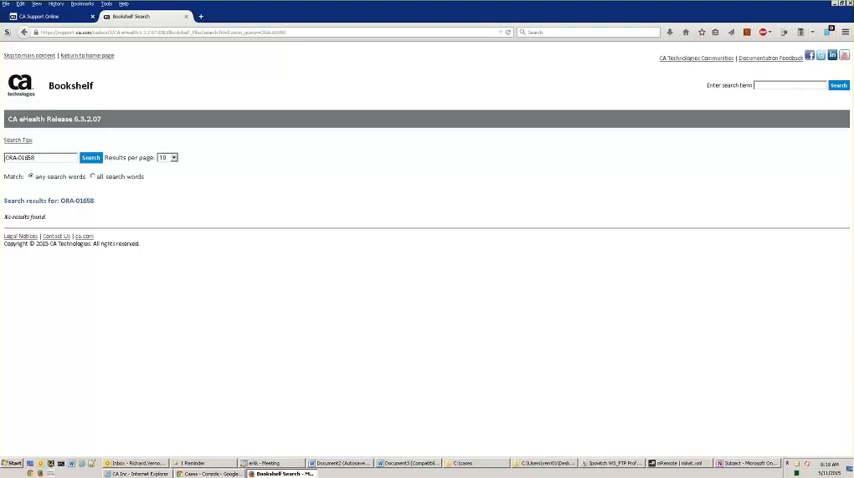
pyautogui.click(86, 55)
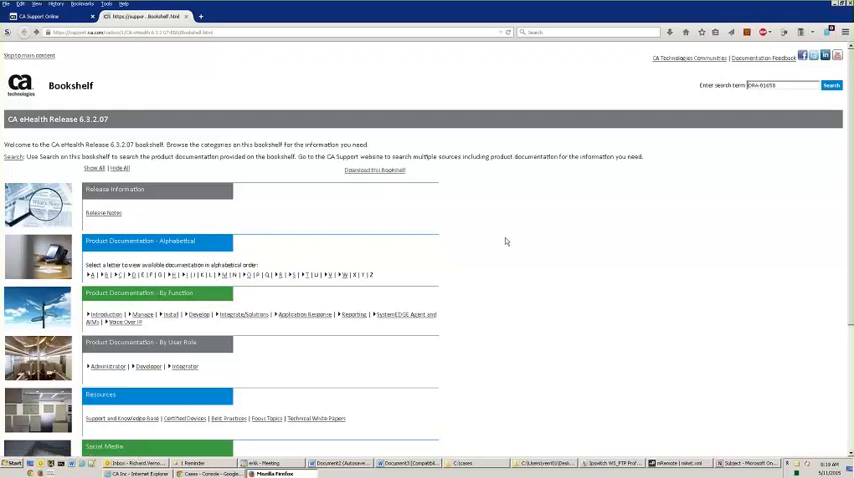
pyautogui.moveTo(502, 233)
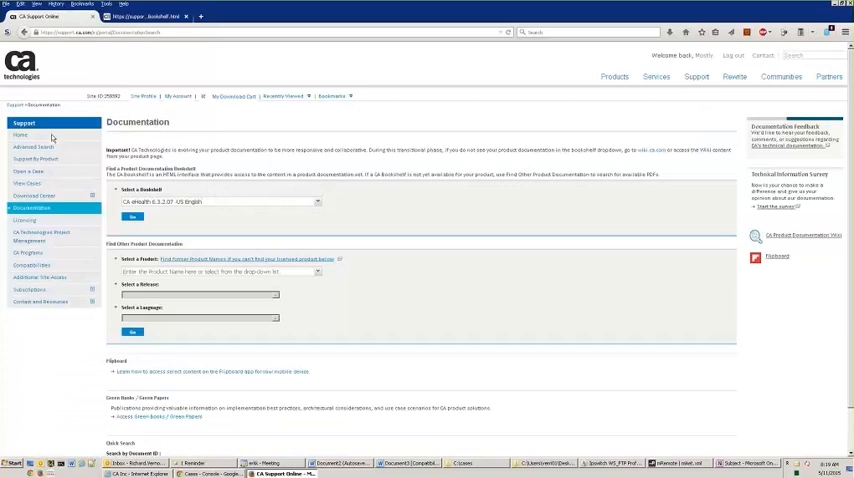
pyautogui.moveTo(725, 140)
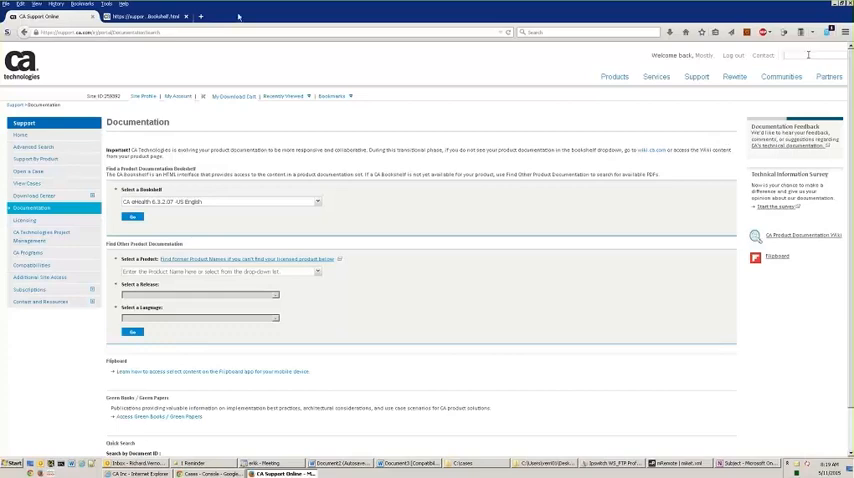
# Step: Search the whole support site for ORA-01658, getting six results
pyautogui.click(132, 218)
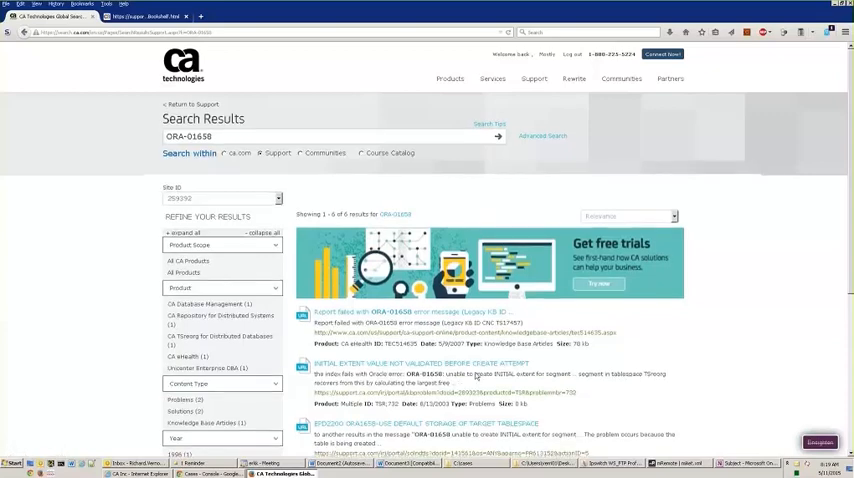
# Step: Open the 'Report failed with ORA-01658 error message' article in a new tab
pyautogui.scroll(-3)
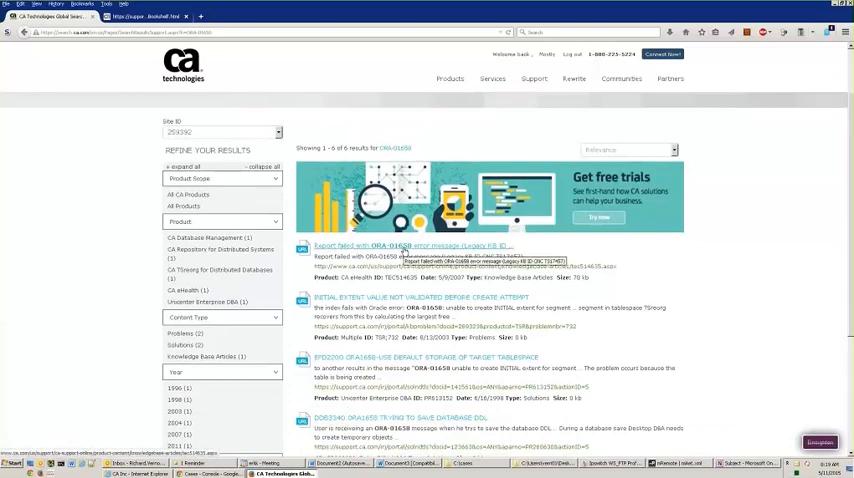
pyautogui.rightClick(400, 246)
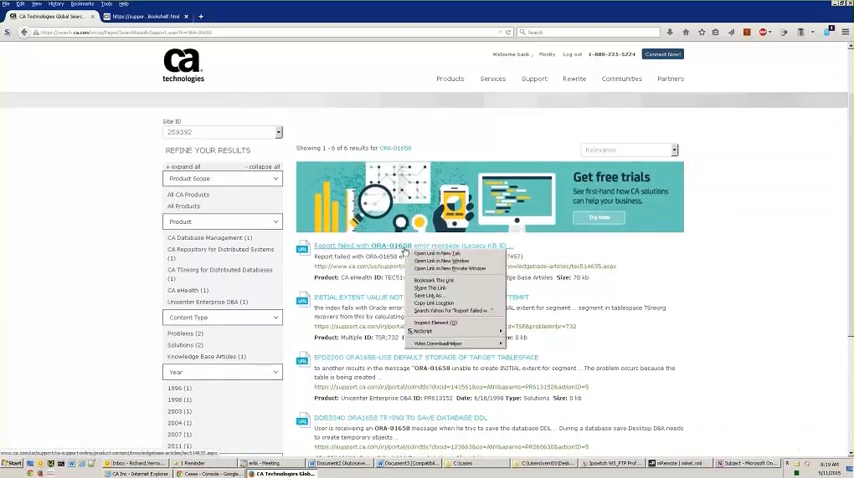
pyautogui.click(432, 251)
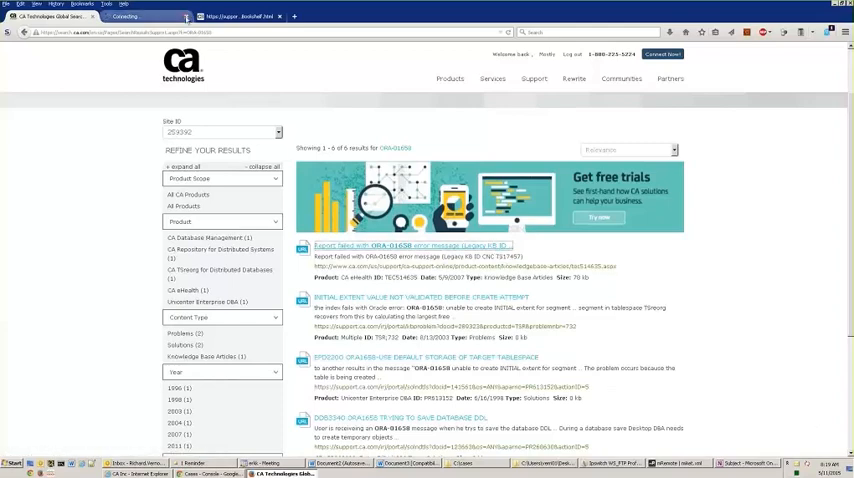
pyautogui.click(414, 245)
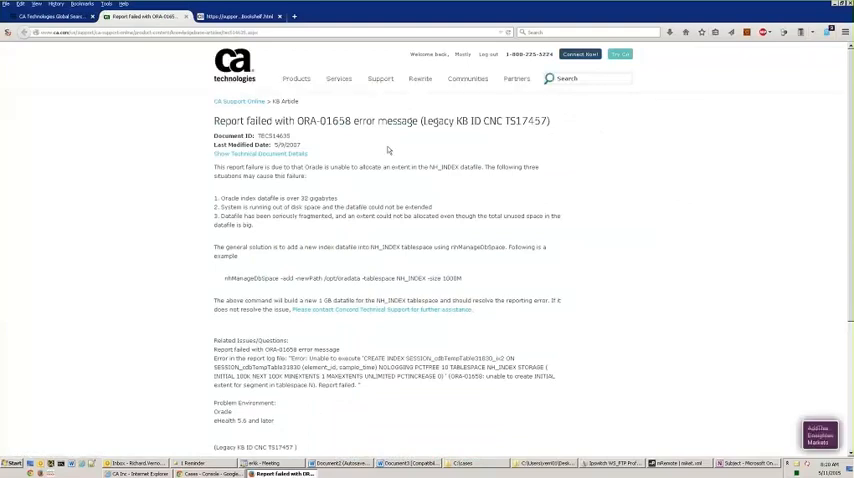
pyautogui.moveTo(288, 189)
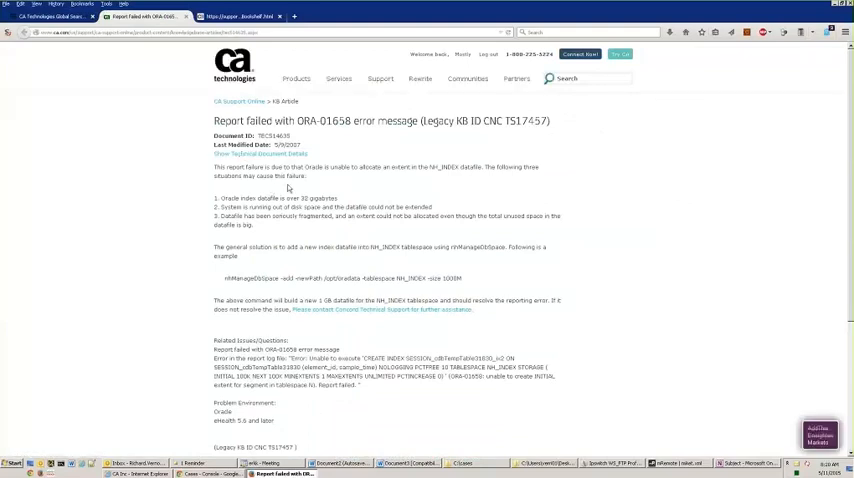
pyautogui.moveTo(400, 188)
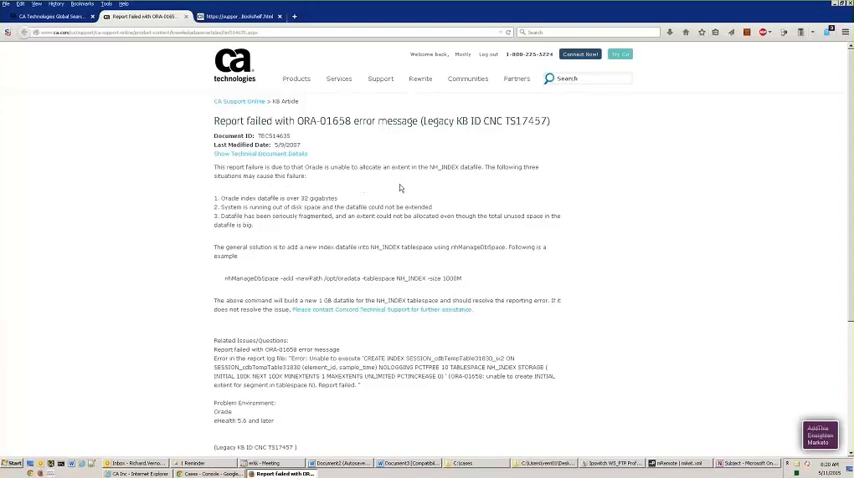
pyautogui.moveTo(268, 229)
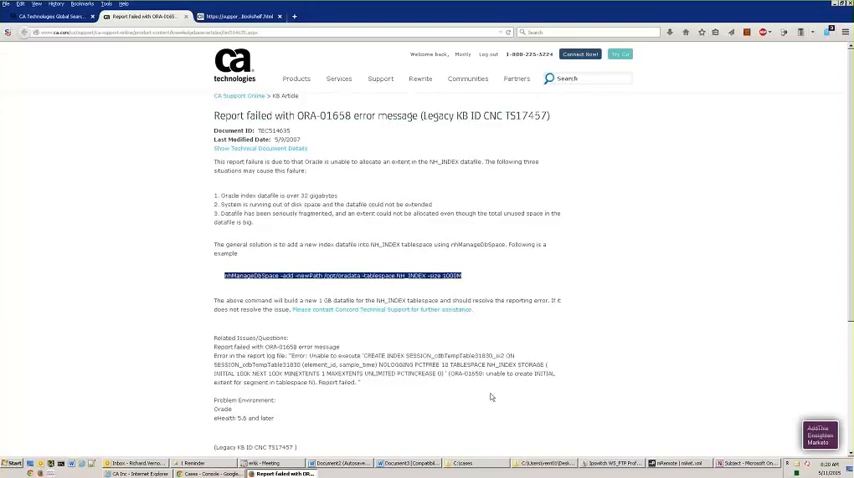
# Step: Scroll the article and select nhManageDbSpace in the example command
pyautogui.scroll(-3)
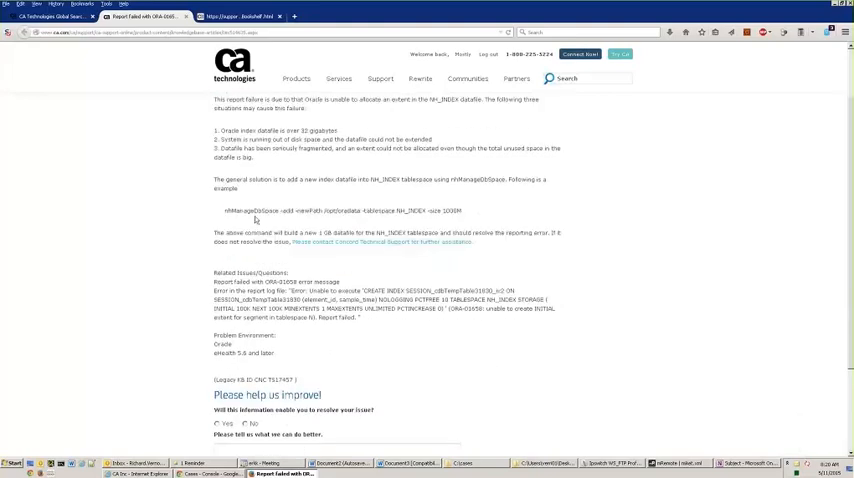
pyautogui.doubleClick(254, 211)
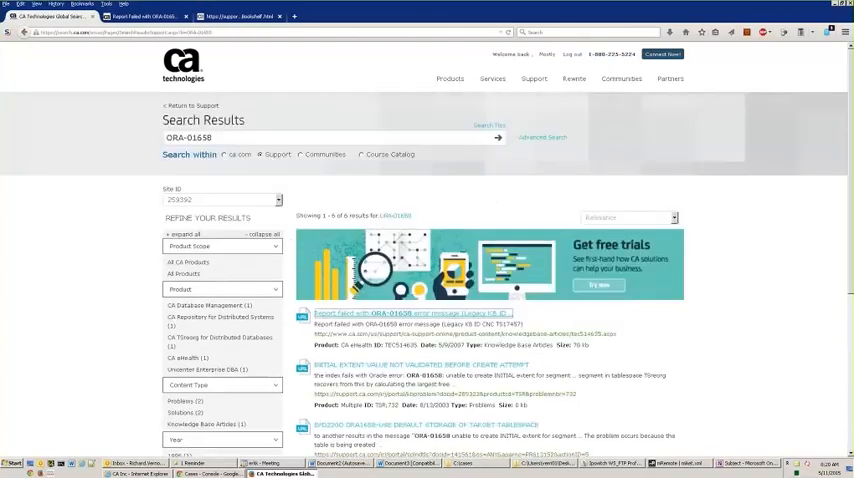
# Step: Replace the ORA-01658 query with nhManageDbSpace and open the datafile-move syntax article
pyautogui.tripleClick(189, 137)
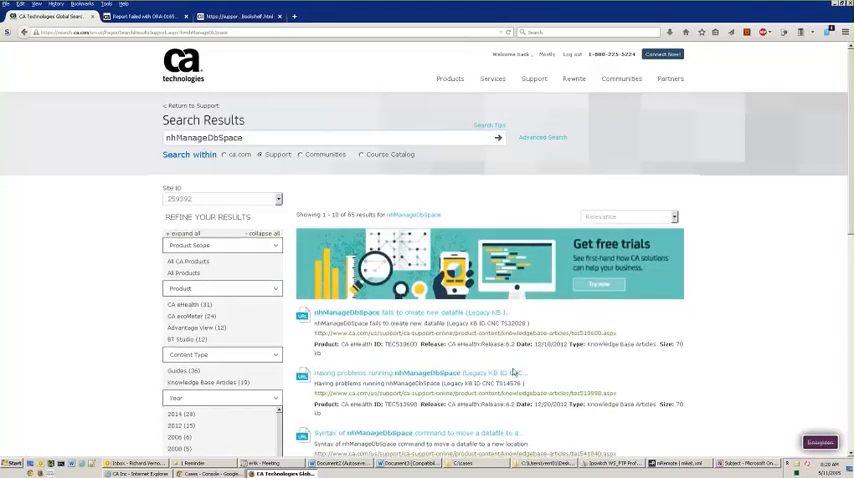
pyautogui.scroll(-3)
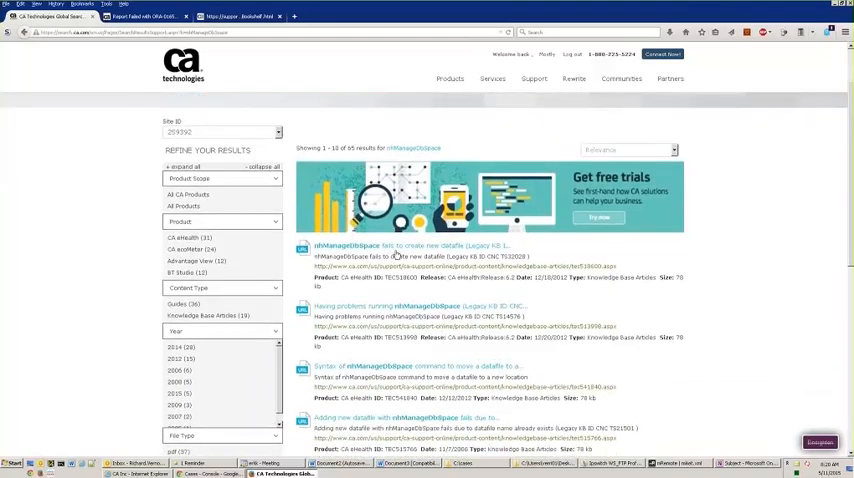
pyautogui.scroll(-3)
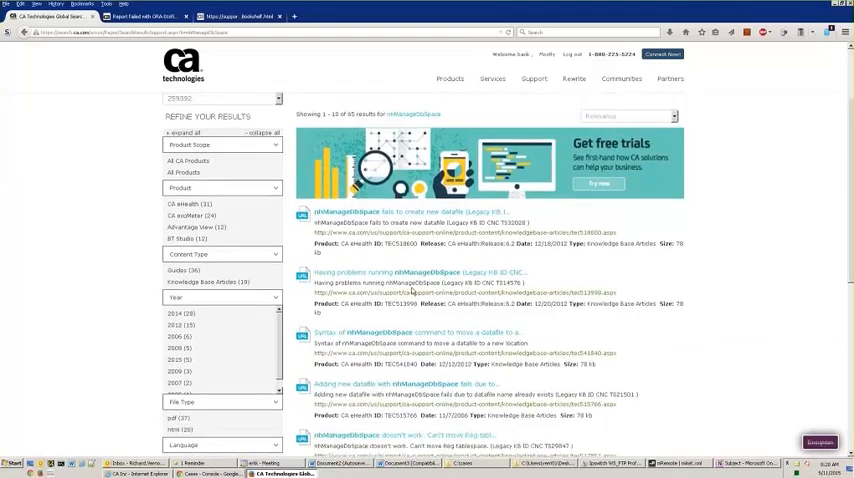
pyautogui.moveTo(402, 332)
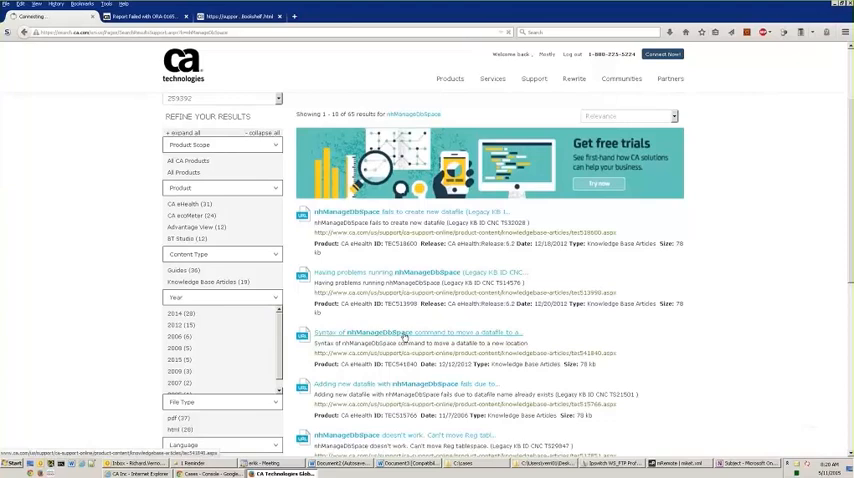
pyautogui.click(424, 332)
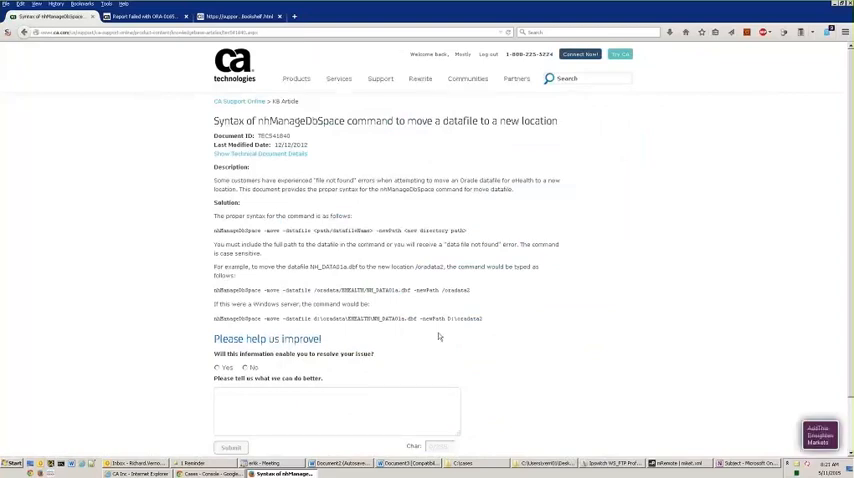
pyautogui.moveTo(506, 349)
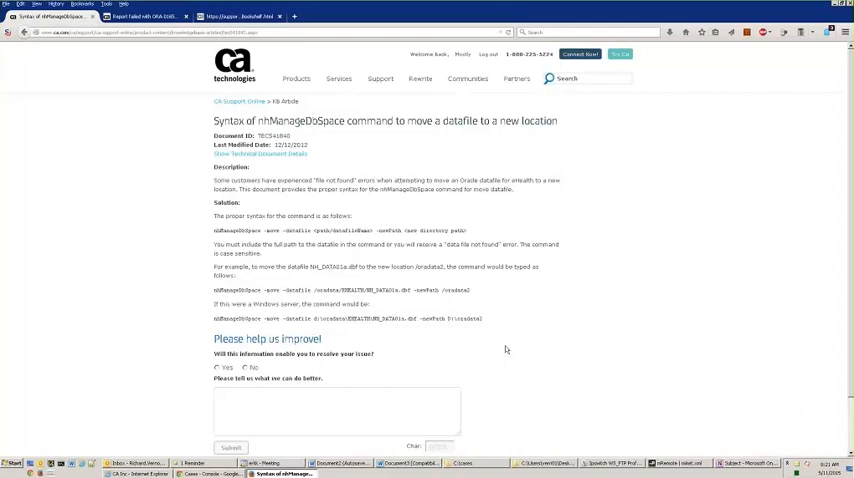
pyautogui.moveTo(534, 360)
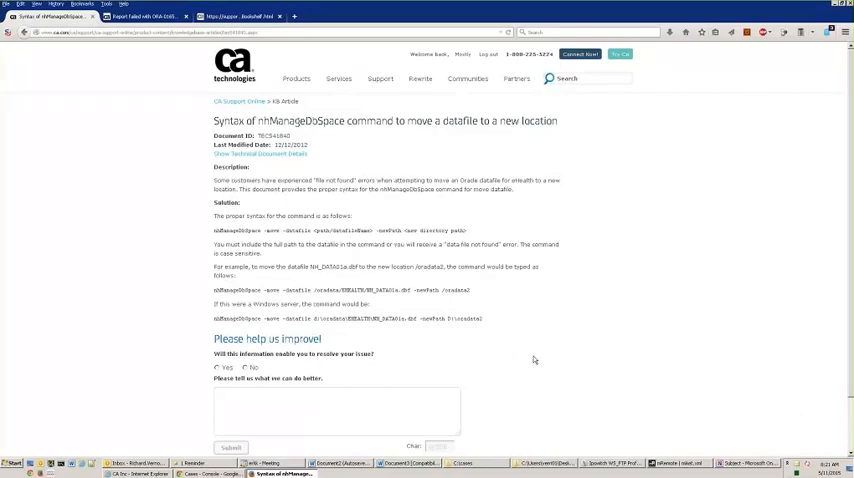
pyautogui.moveTo(832, 438)
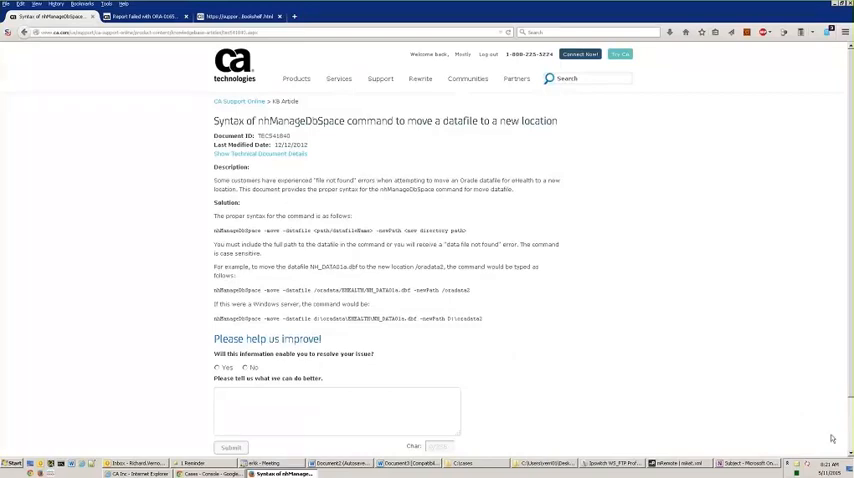